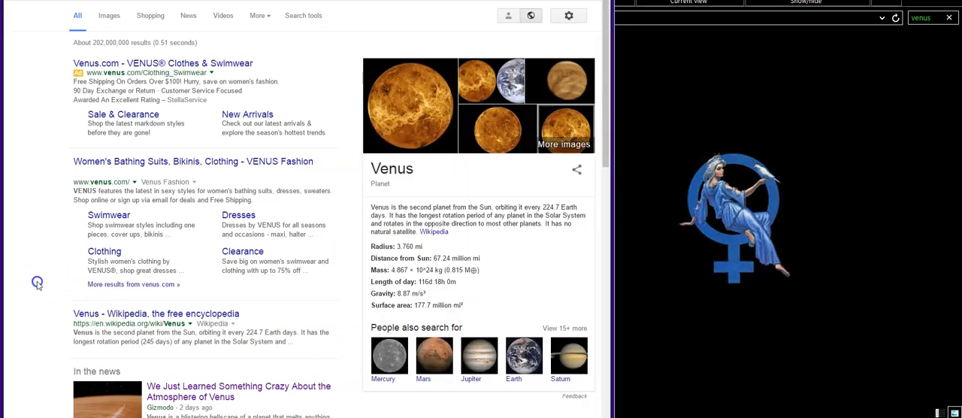
mouse_move(607, 159)
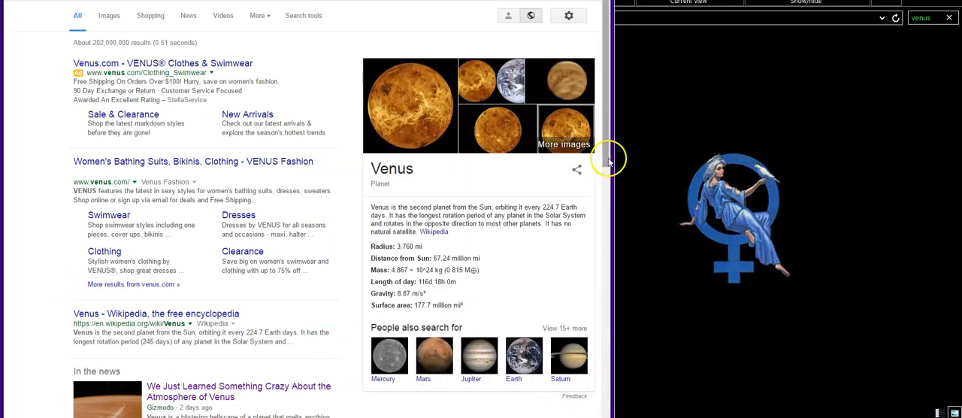
- Scroll the Google "venus" results down to the In the news section and NASA result
scroll(down, 3)
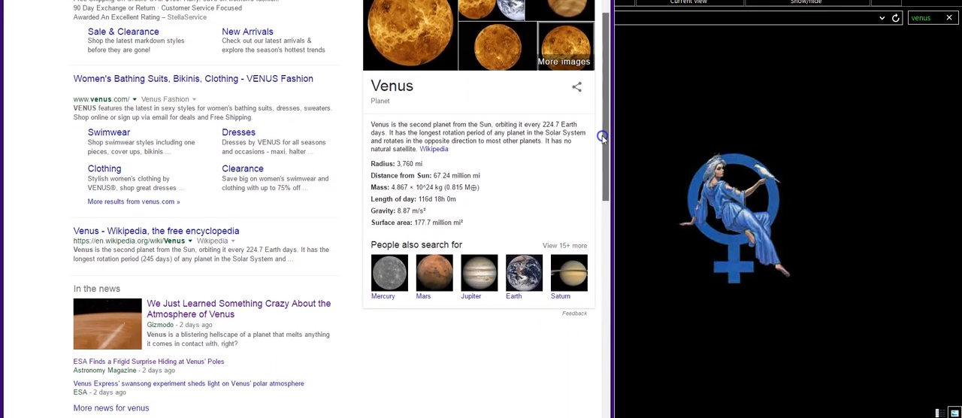
scroll(down, 3)
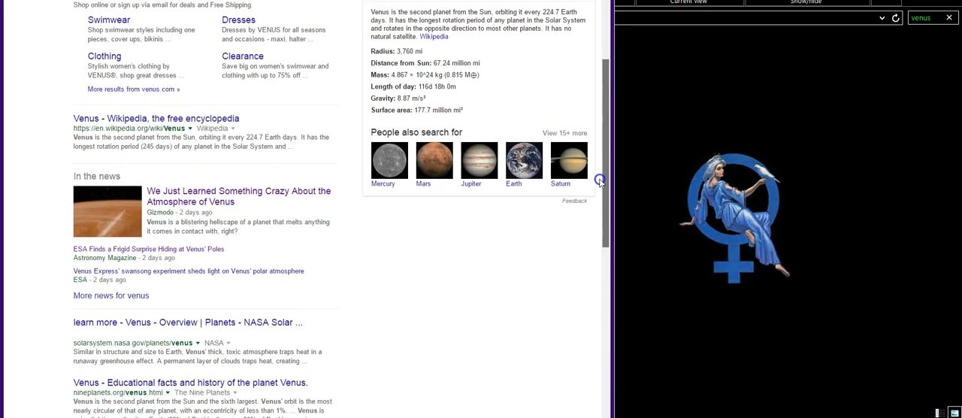
scroll(up, 3)
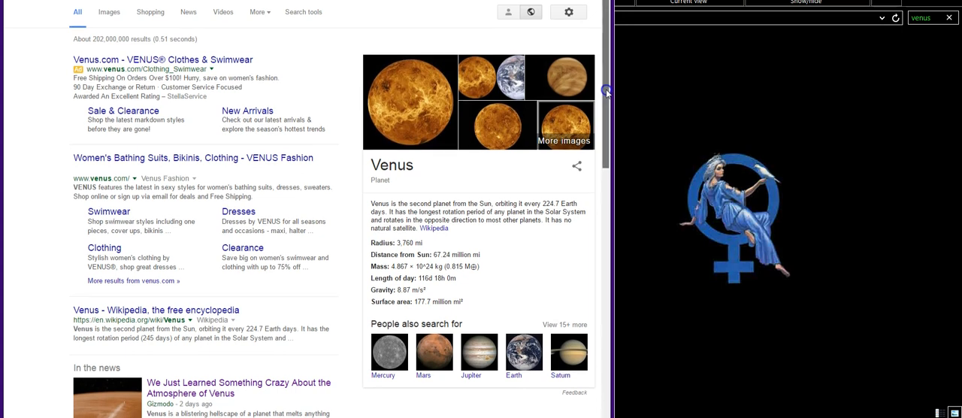
- Open the Astronomy Magazine story "ESA Finds a Frigid Surprise Hiding at Venus' Poles" from the news results
scroll(down, 3)
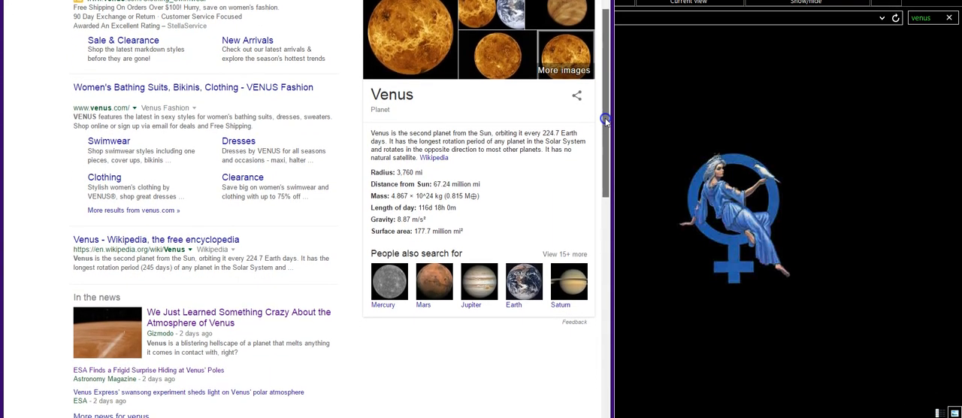
scroll(down, 3)
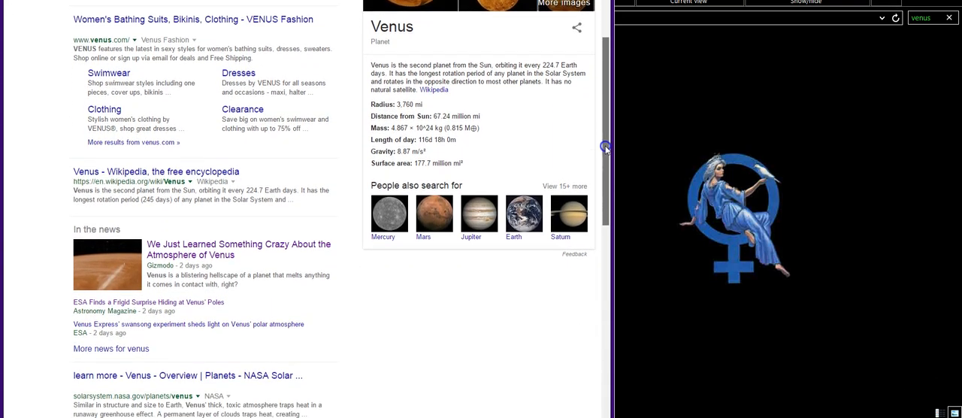
scroll(down, 3)
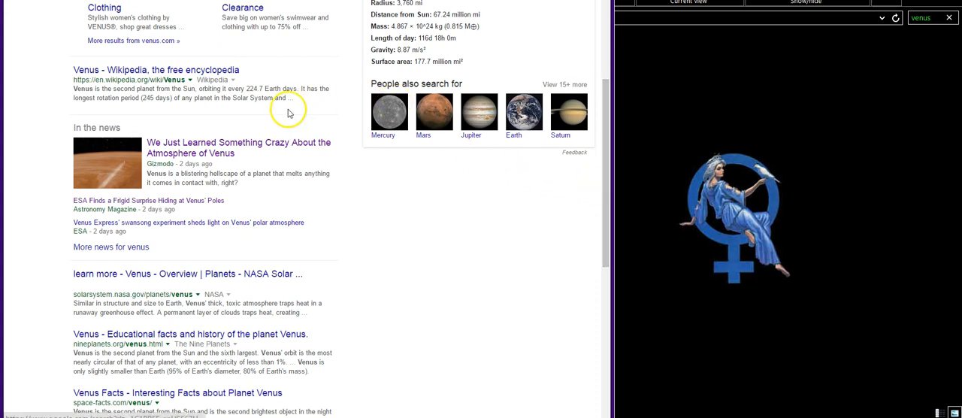
mouse_move(318, 150)
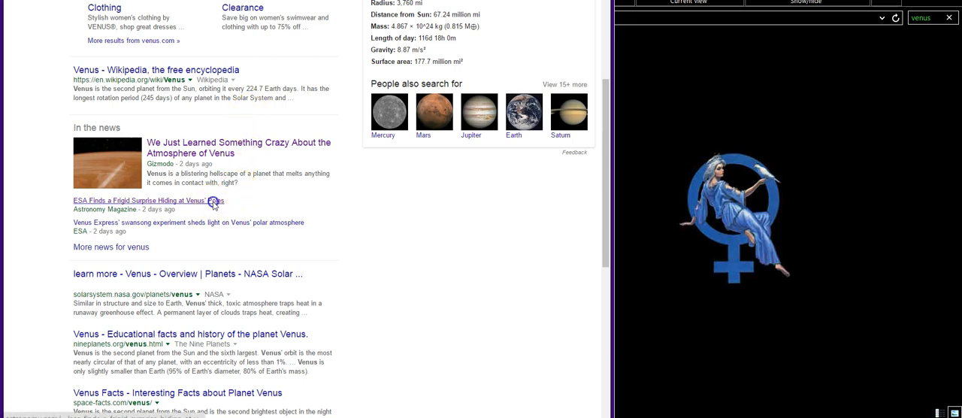
click(144, 200)
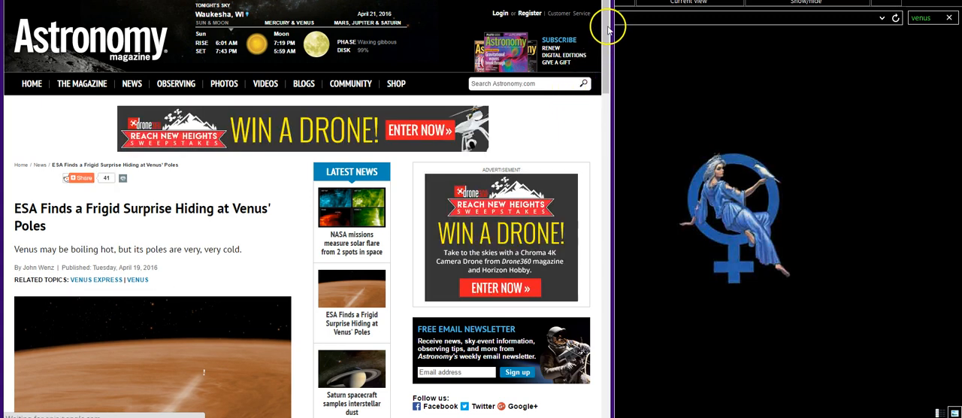
- Scroll the Venus poles article past its headline to the opening paragraphs on cold poles
scroll(down, 3)
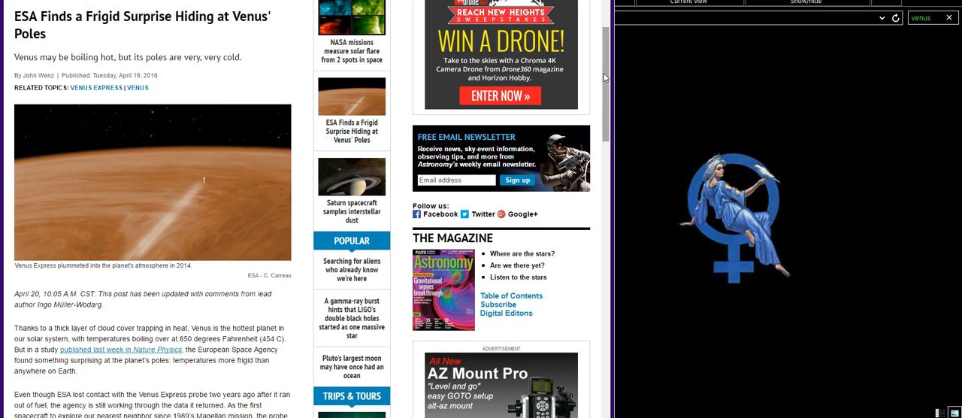
- Preview the solar wind Venus image, then the south polar vortex image in the Explorer pane
scroll(down, 3)
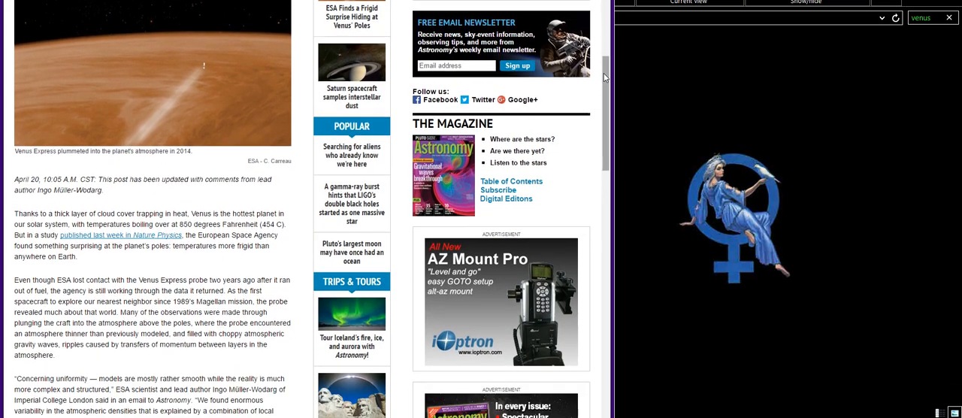
scroll(down, 3)
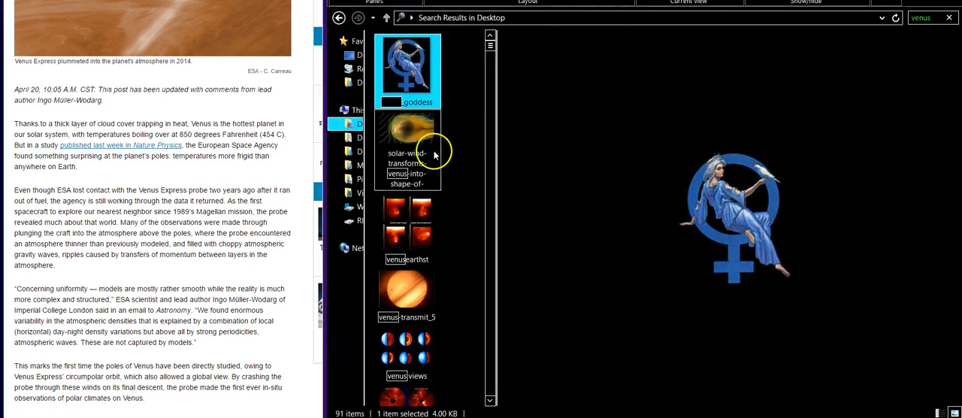
click(407, 151)
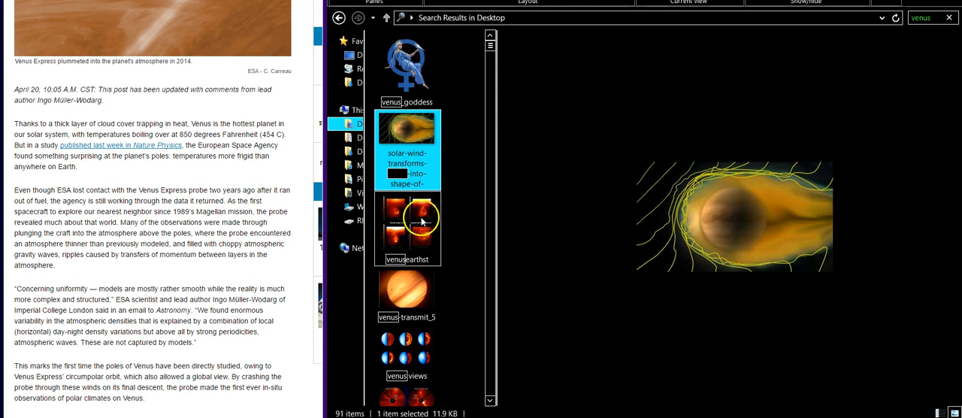
click(408, 226)
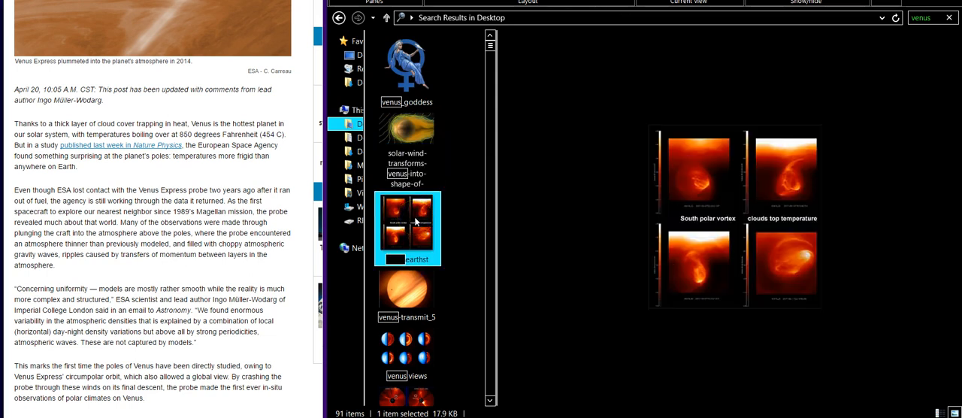
click(407, 353)
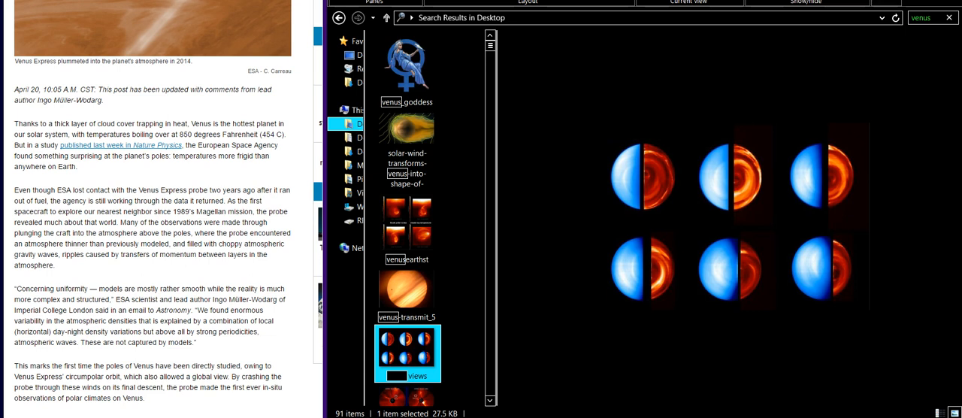
mouse_move(523, 284)
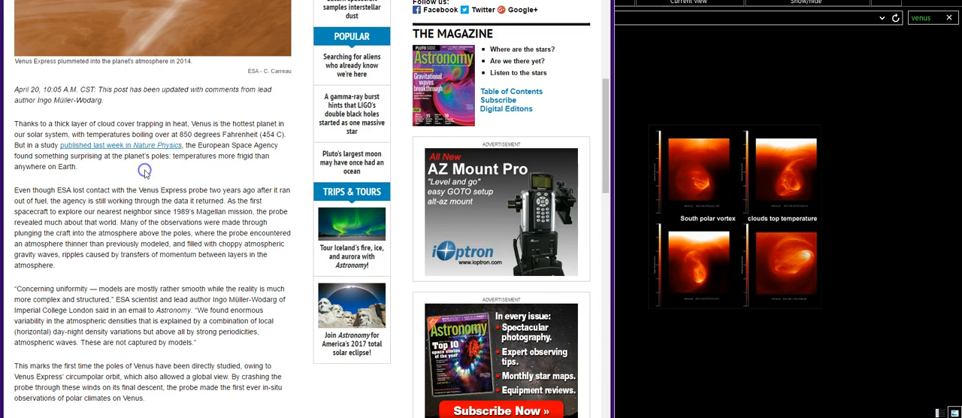
- Scroll the article to its passage on Venus Express, Akatsuki and atmospheric models
scroll(down, 3)
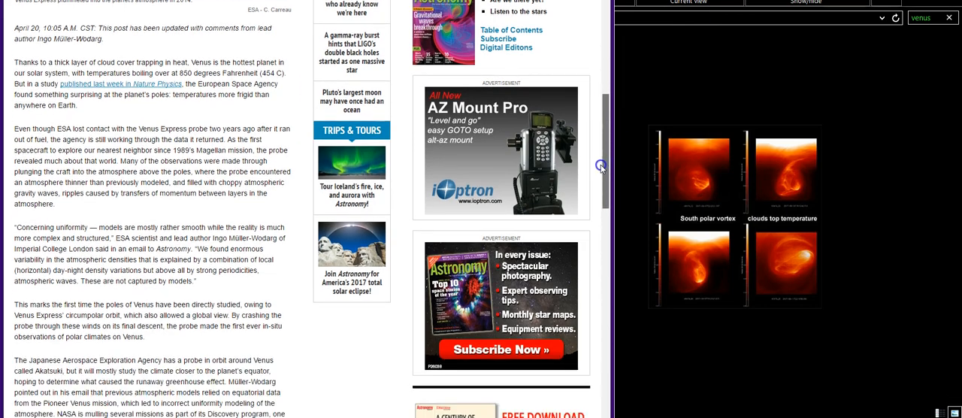
scroll(down, 3)
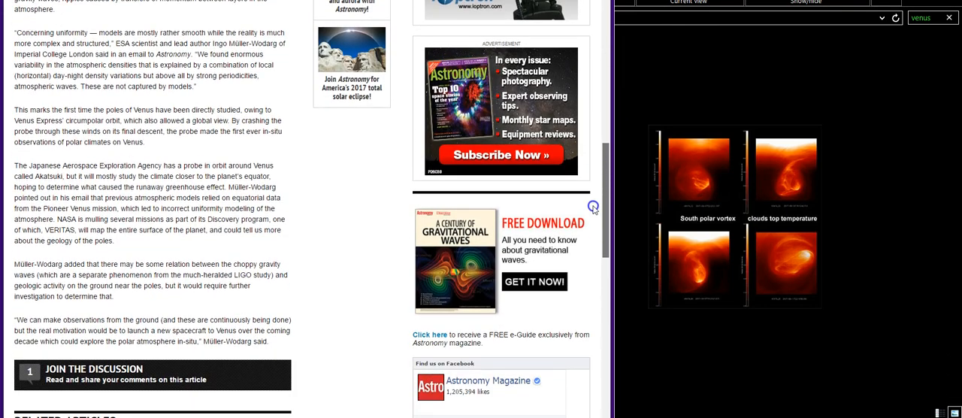
scroll(down, 3)
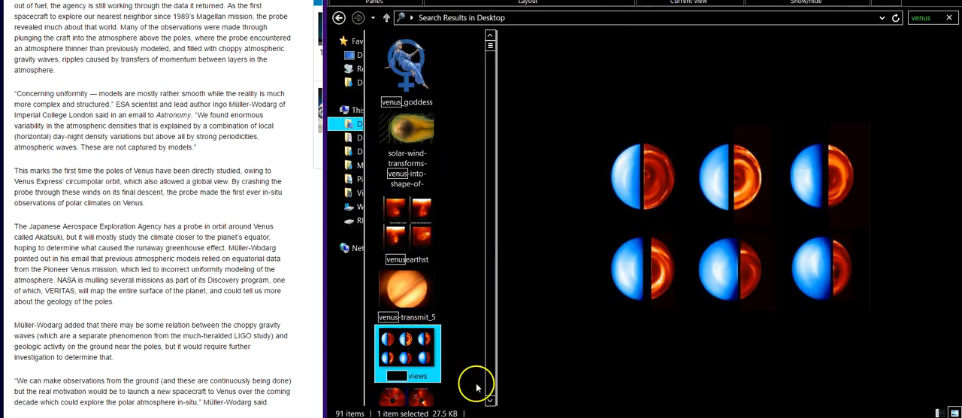
- Preview the red-and-black image with the word Venus written across a bright glare
scroll(down, 3)
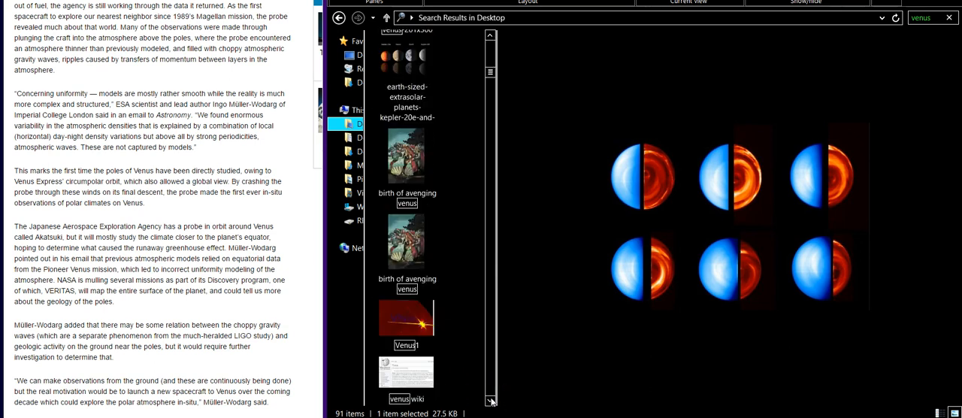
click(406, 319)
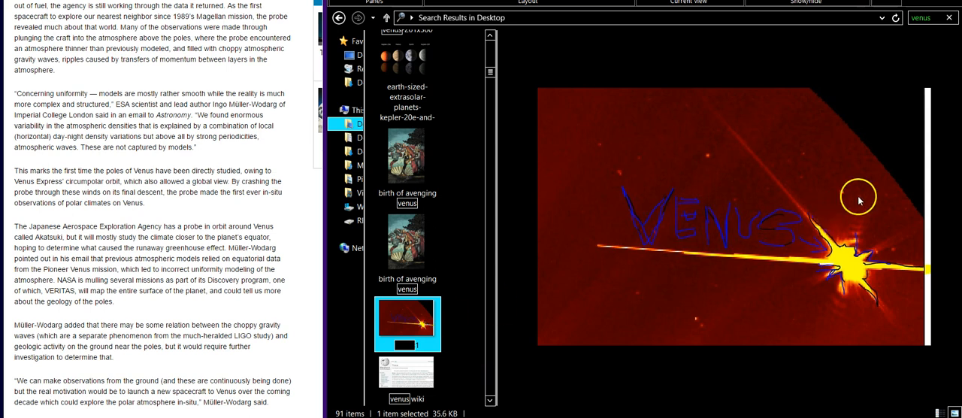
mouse_move(887, 283)
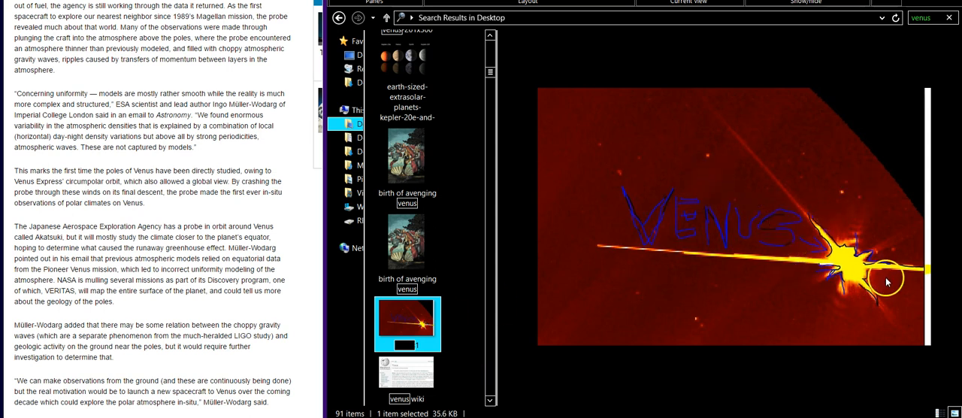
mouse_move(811, 53)
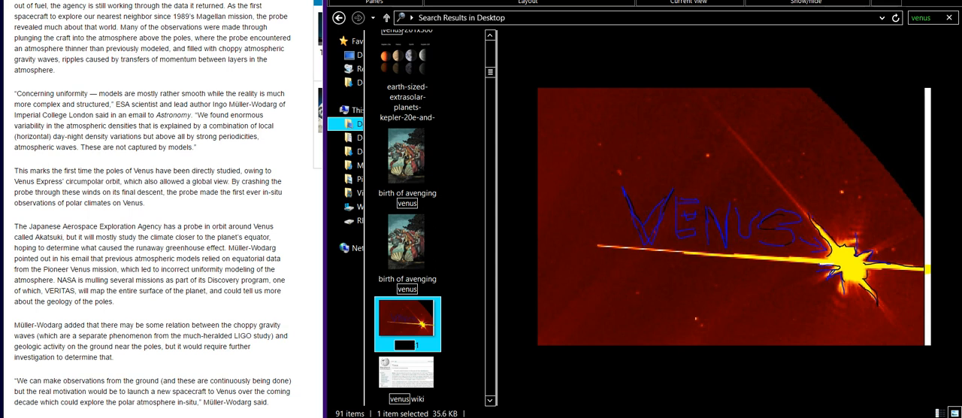
- Preview the Venus Fun Facts slide, then the blue JPG glare image (1133 × 492)
click(407, 377)
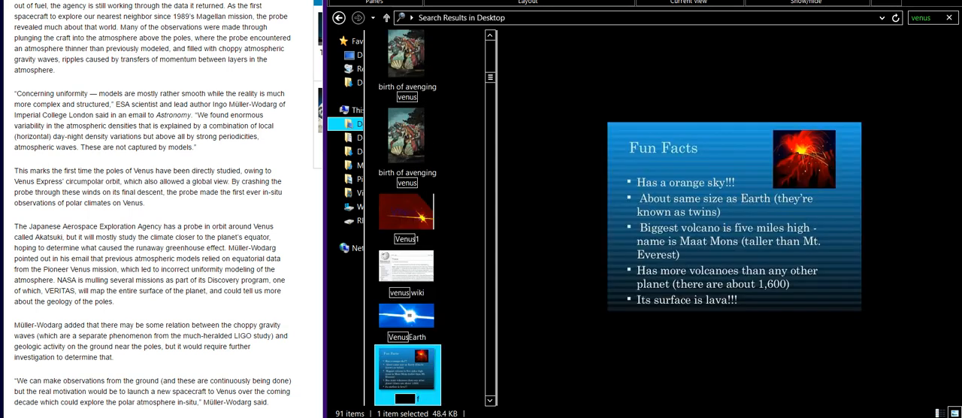
click(406, 322)
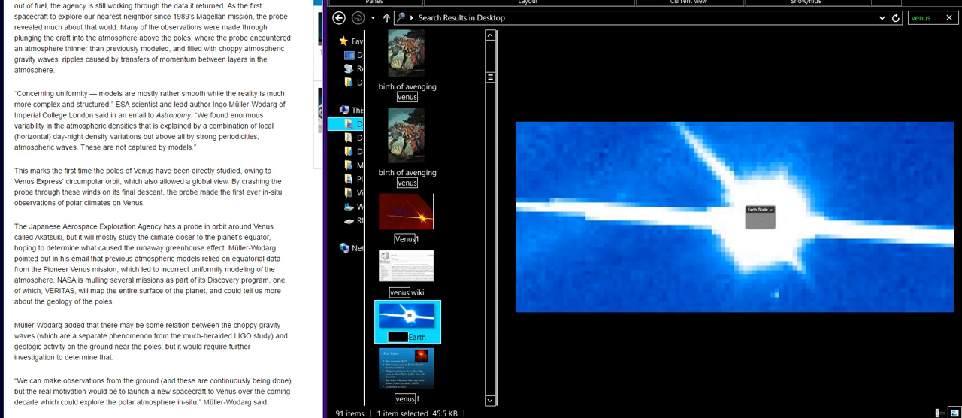
mouse_move(407, 322)
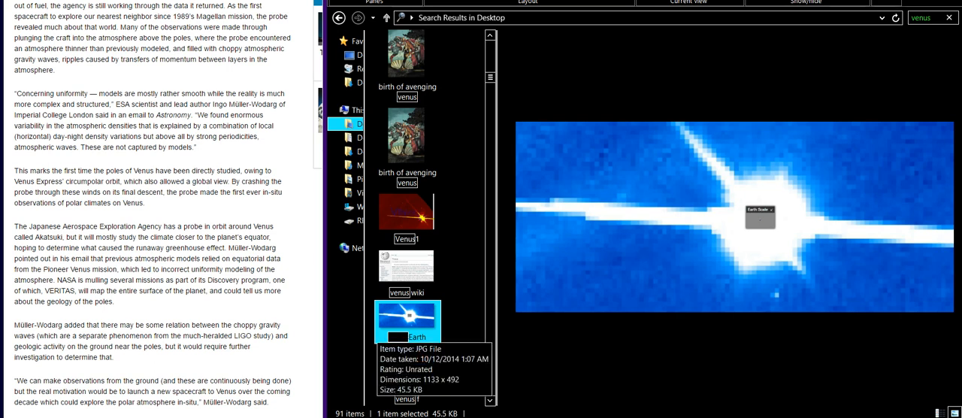